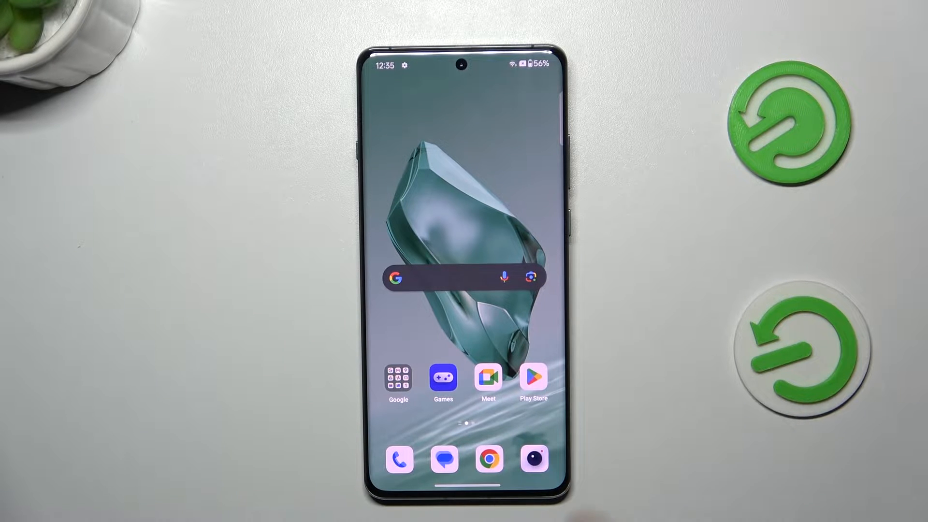
# Reach Settings through the gear in the pulled-down quick settings panel
pyautogui.hscroll(-3)
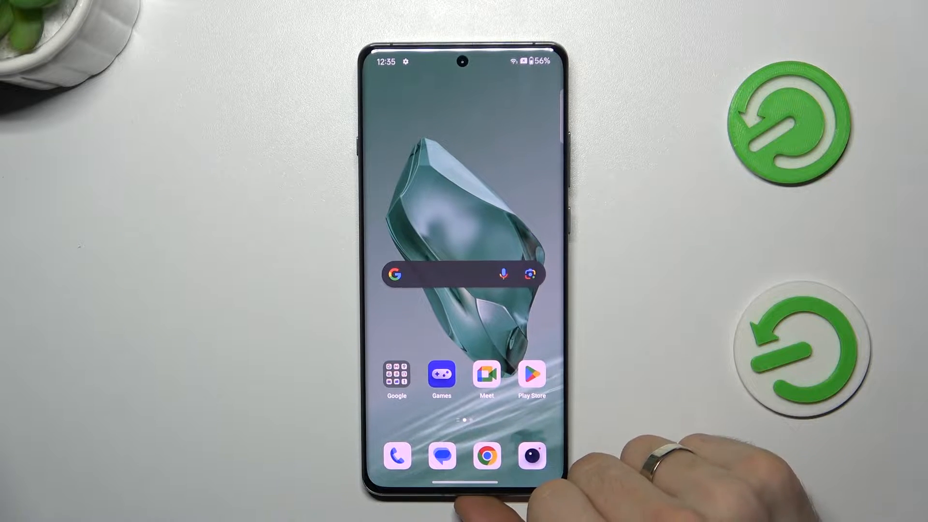
pyautogui.hscroll(-3)
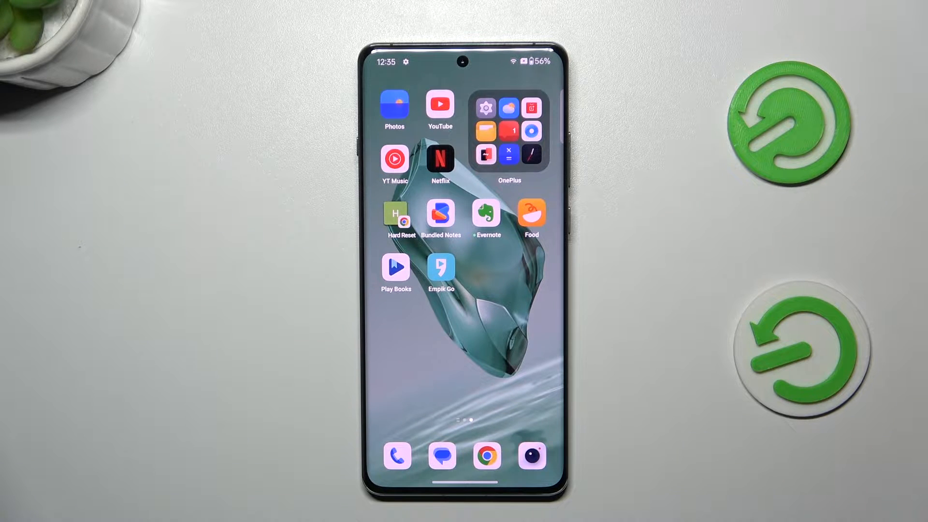
pyautogui.hscroll(-3)
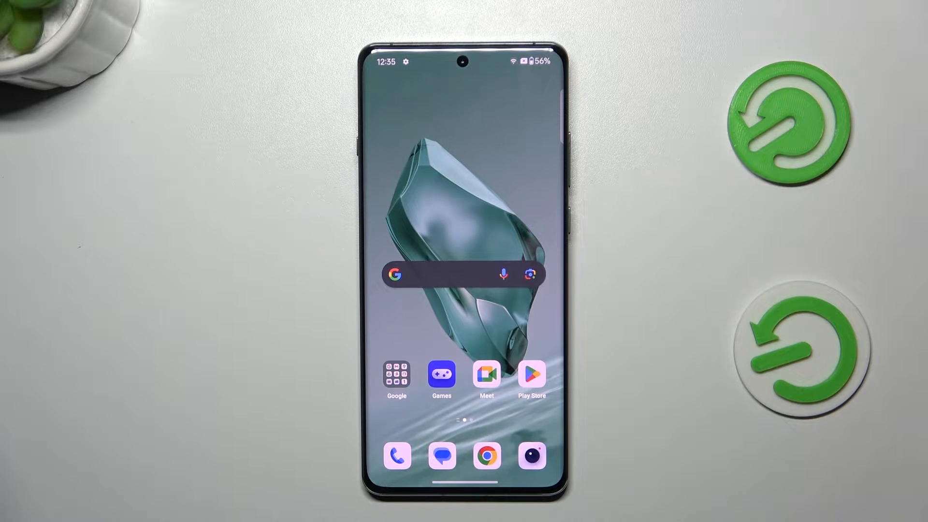
pyautogui.scroll(-3)
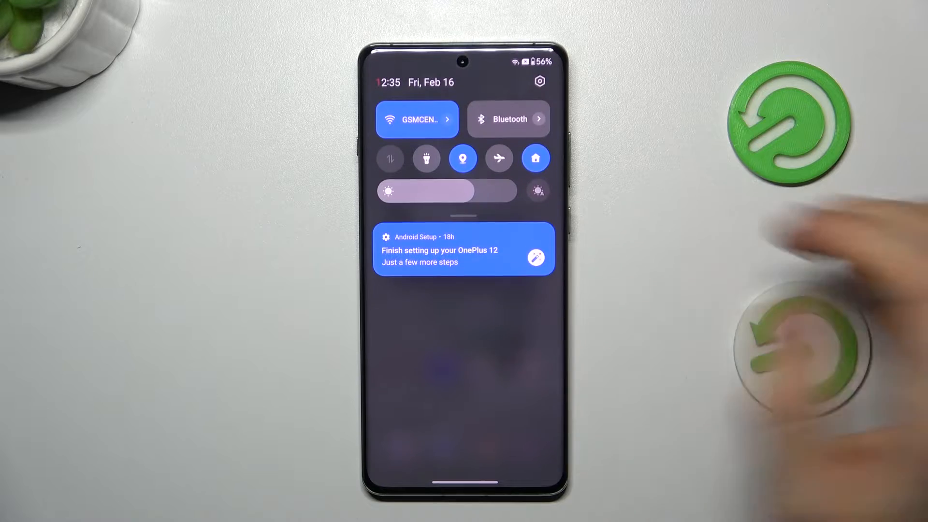
pyautogui.click(540, 81)
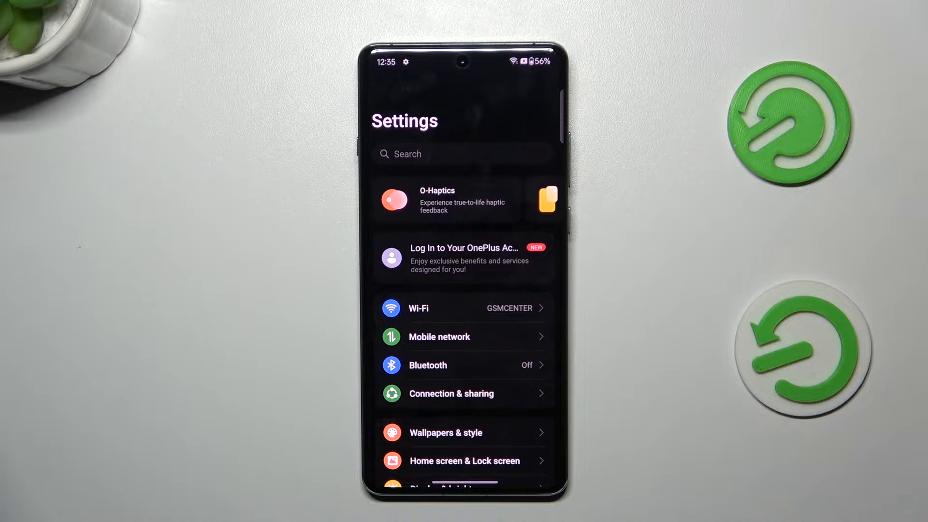
# Scroll the main Settings list down until About device is in view
pyautogui.scroll(-3)
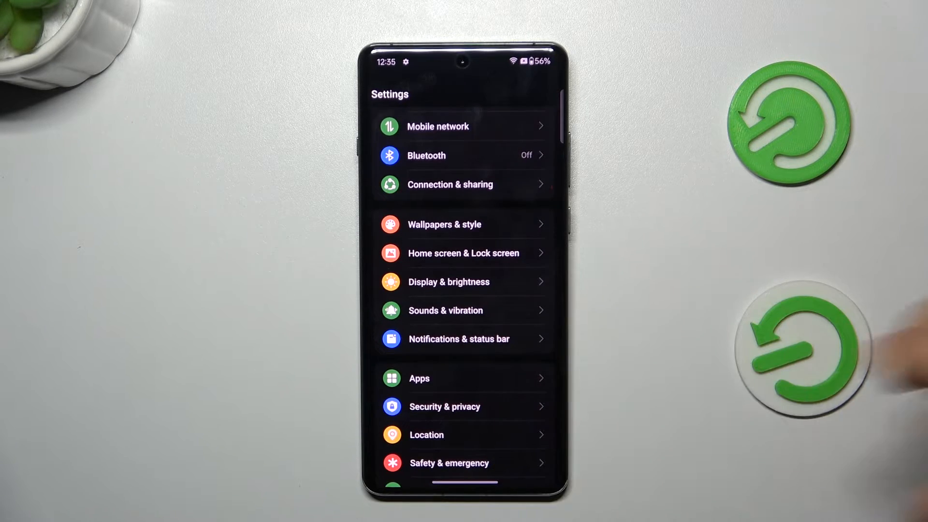
pyautogui.scroll(-3)
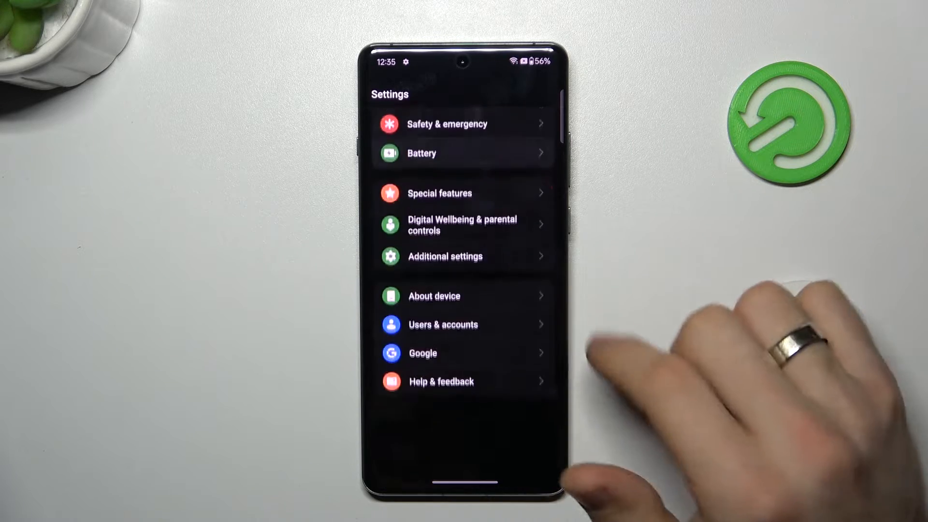
# Show the About device page with the Storage tile reading 31.4 GB of 512 GB used
pyautogui.click(434, 295)
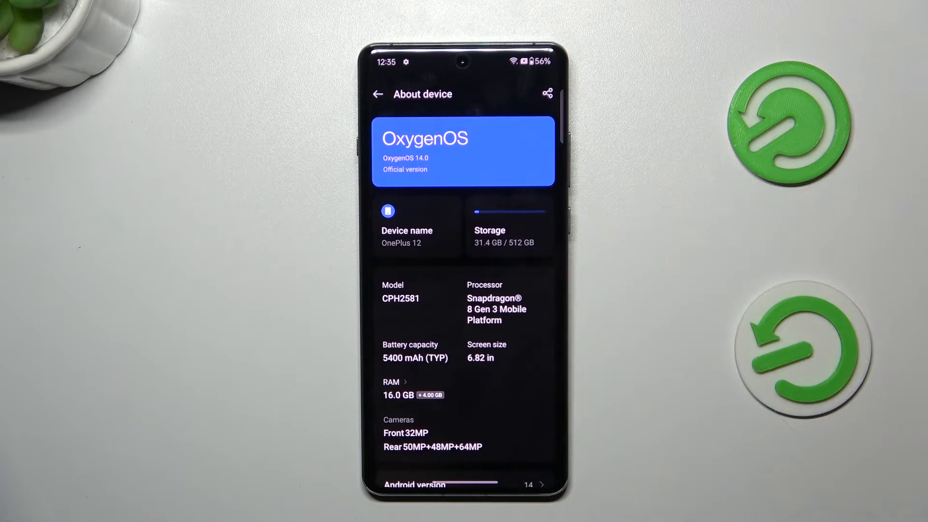
pyautogui.click(508, 225)
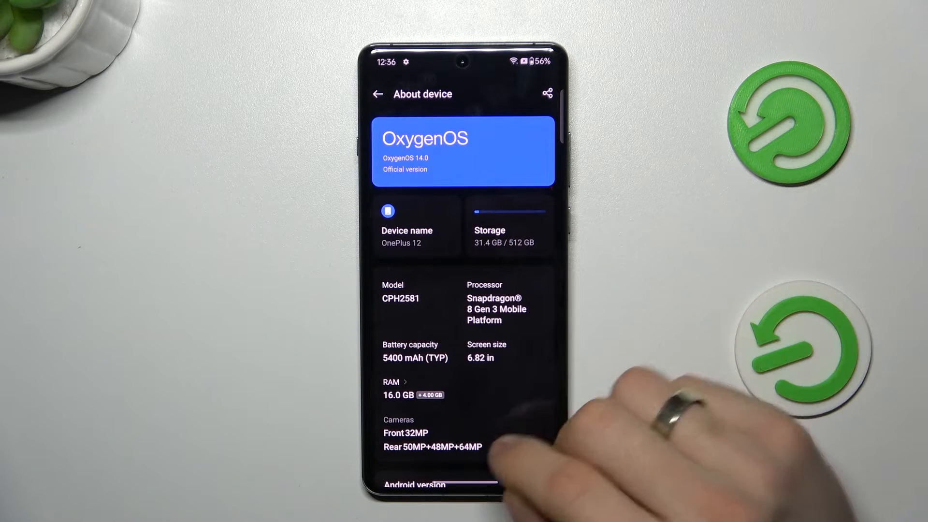
# Raise RAM expansion to 8.00 GB and swipe back, triggering the restart-needed prompt
pyautogui.click(396, 388)
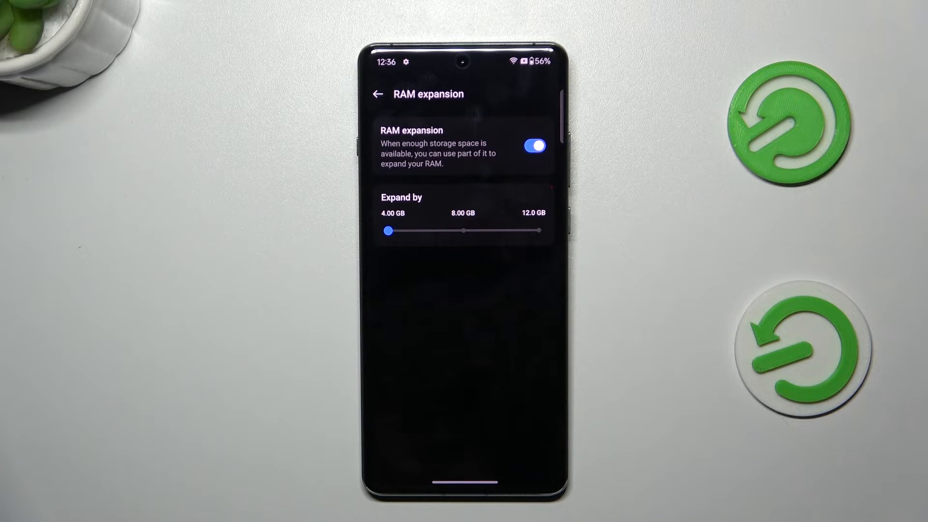
pyautogui.moveTo(390, 230); pyautogui.dragTo(467, 230)
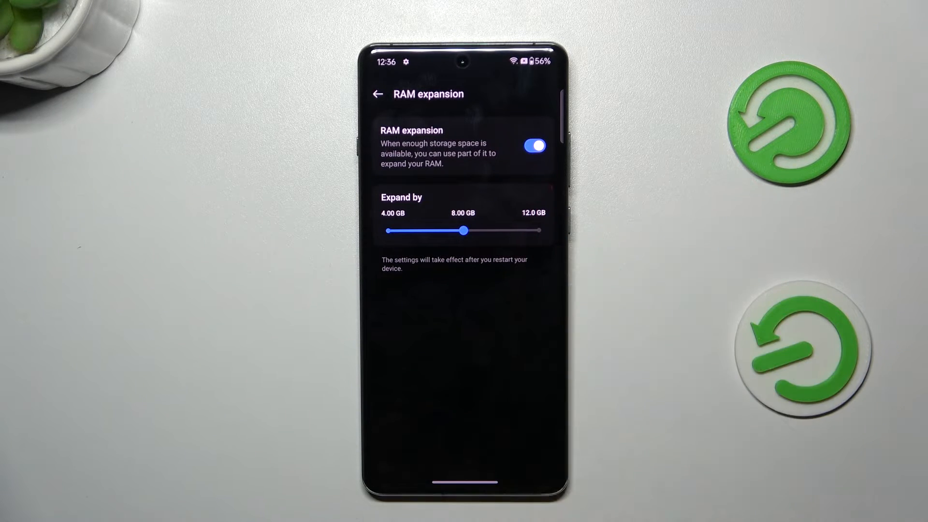
pyautogui.moveTo(465, 230); pyautogui.dragTo(539, 230)
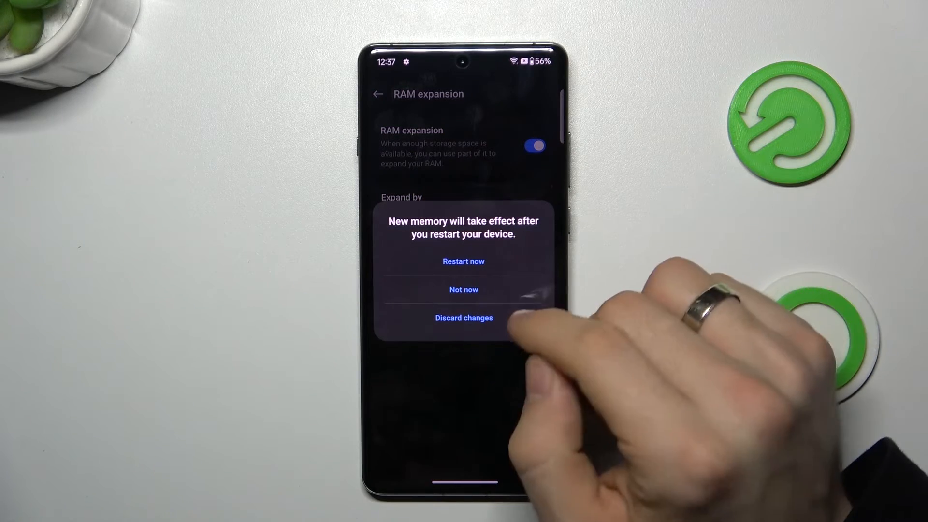
# Choose Not now on the restart prompt and raise RAM expansion to the 12 GB maximum
pyautogui.click(463, 289)
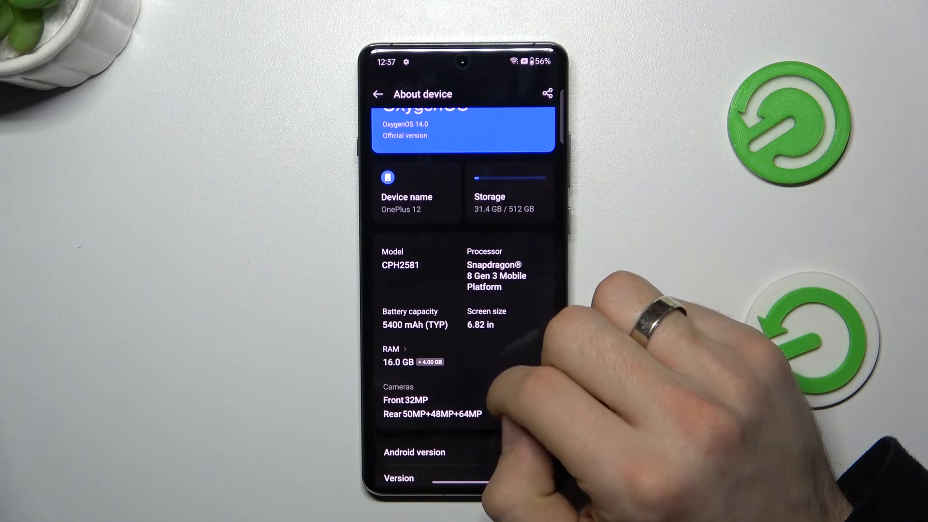
pyautogui.click(394, 354)
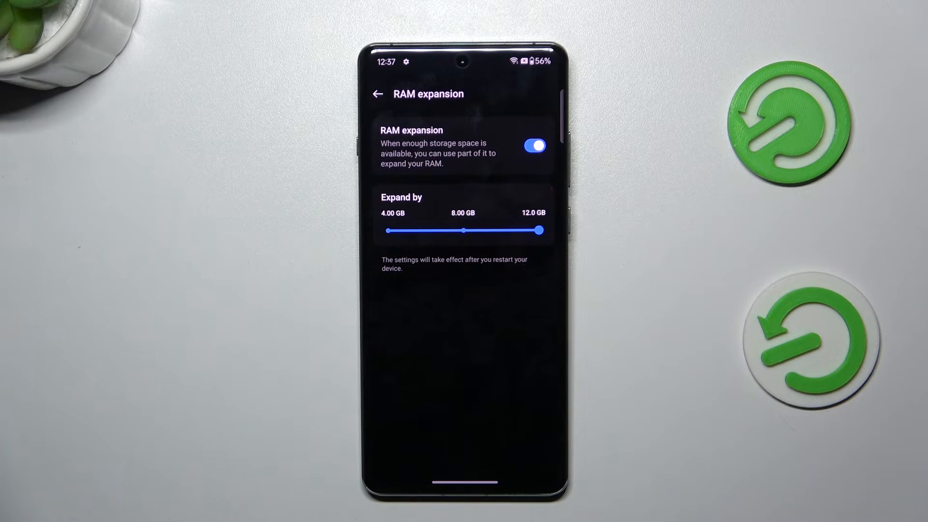
# Go back through About device (still 16 GB + 4 GB RAM) to the main Settings list
pyautogui.moveTo(539, 231); pyautogui.dragTo(387, 232)
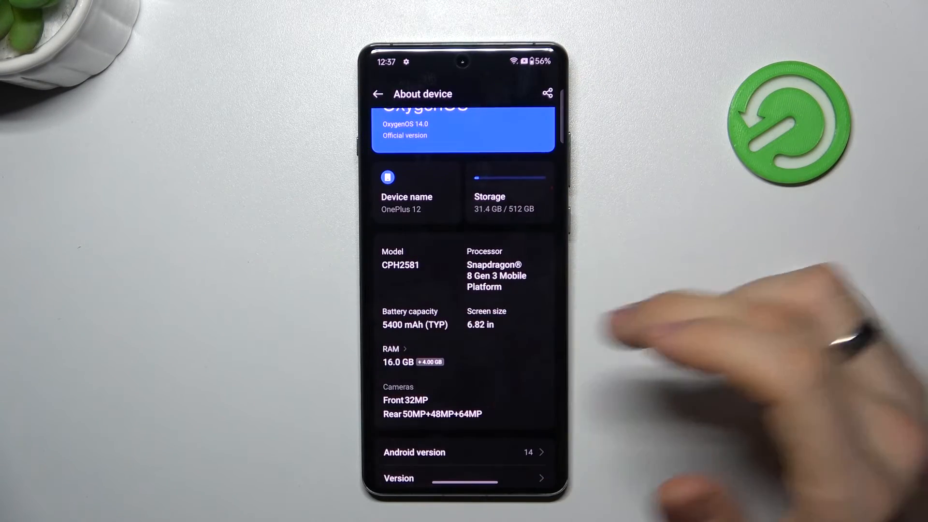
pyautogui.scroll(-3)
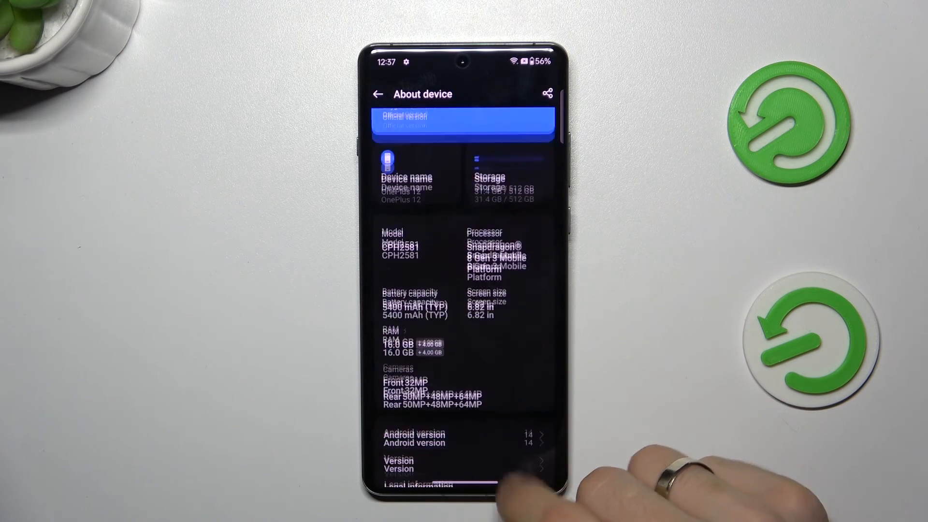
pyautogui.click(378, 94)
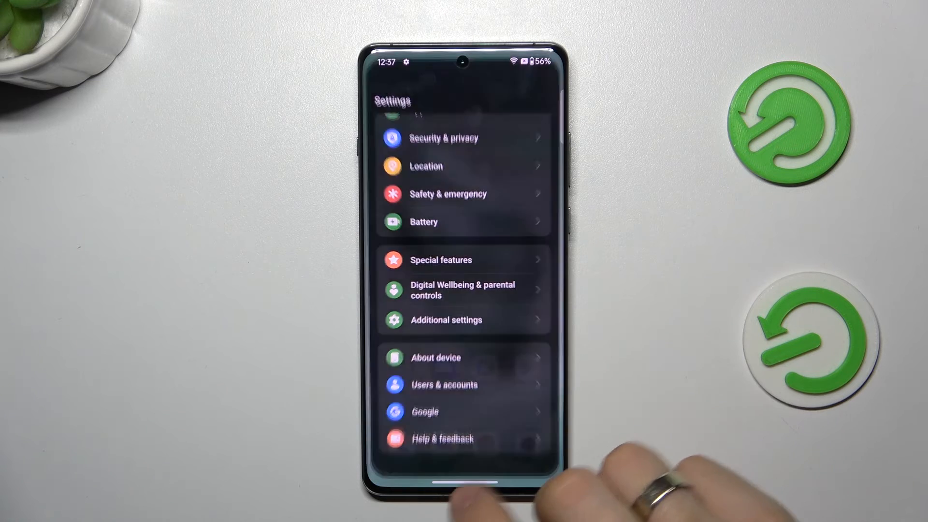